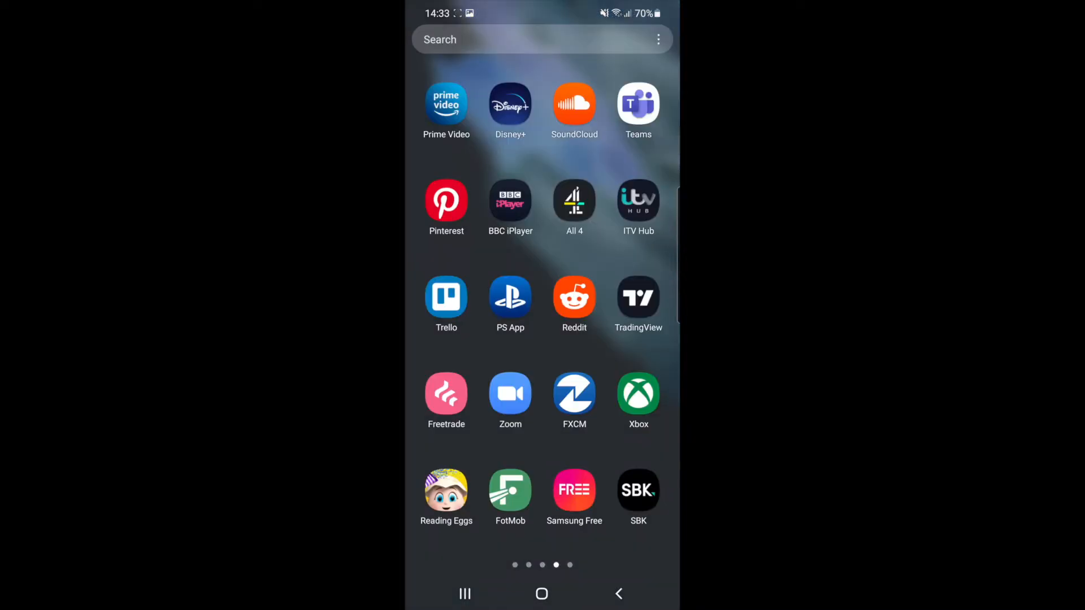
Launch TradingView and start Euro / U.S. Dollar bar replay from 19 Oct '21 22:00.
left_click(637, 296)
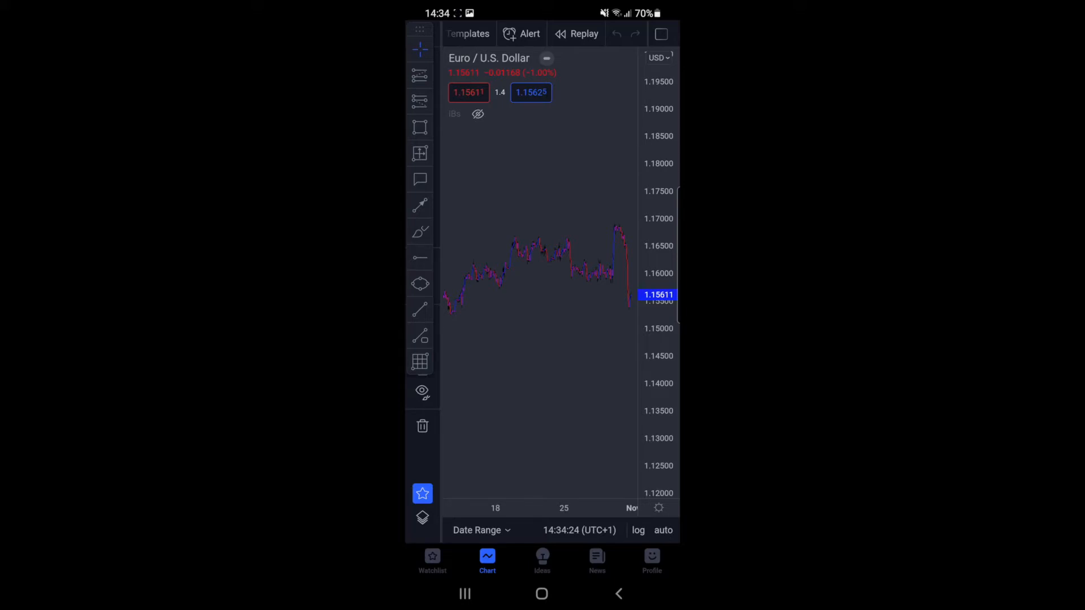
left_click(576, 33)
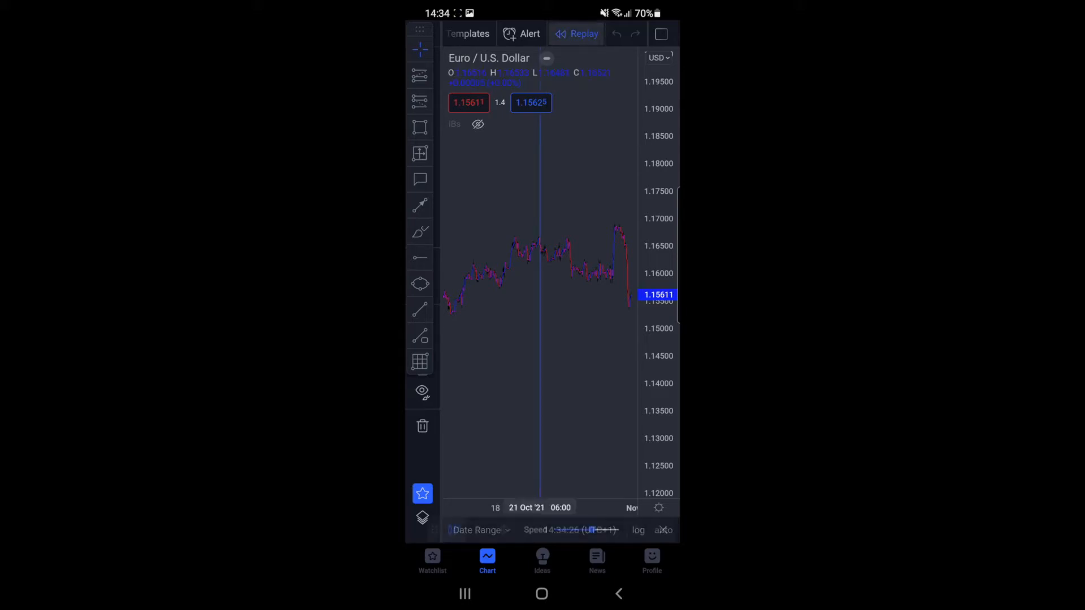
left_click(576, 33)
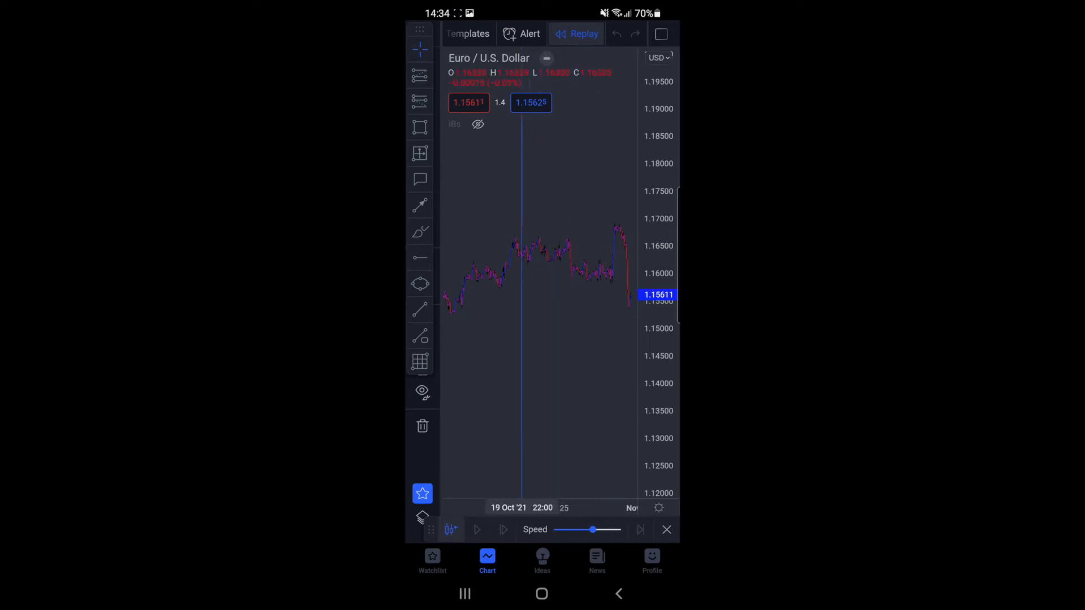